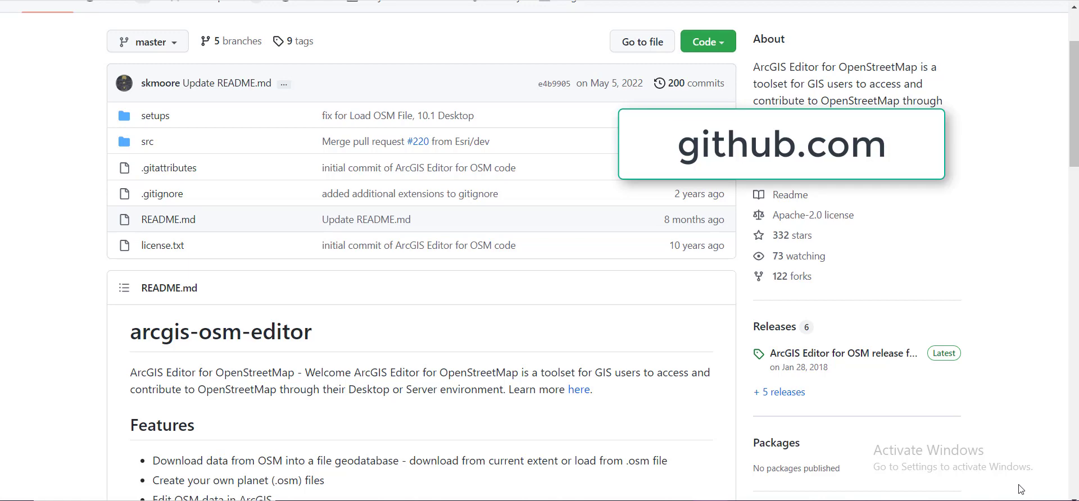
# Scroll the arcgis-osm-editor README to the Instructions section with per-version installer links
pyautogui.scroll(3)
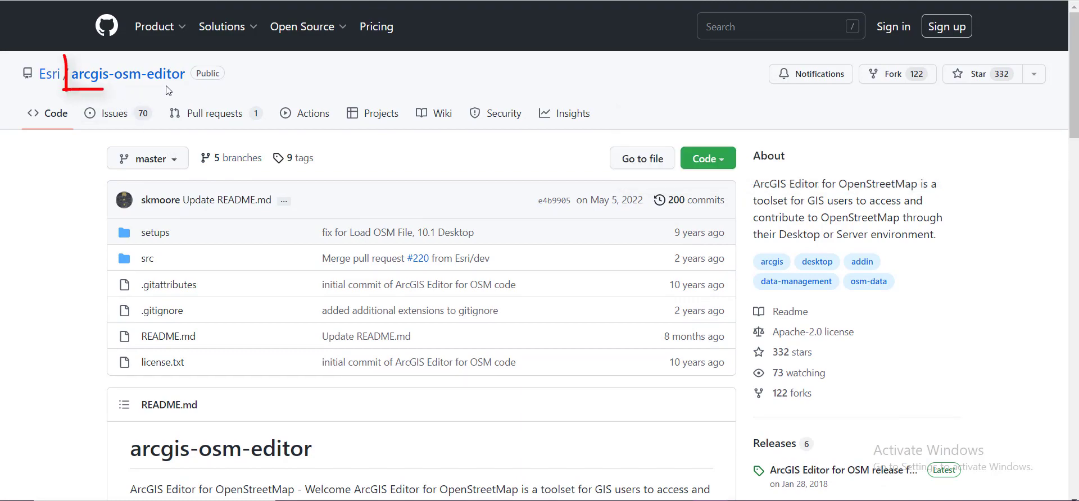
pyautogui.scroll(-3)
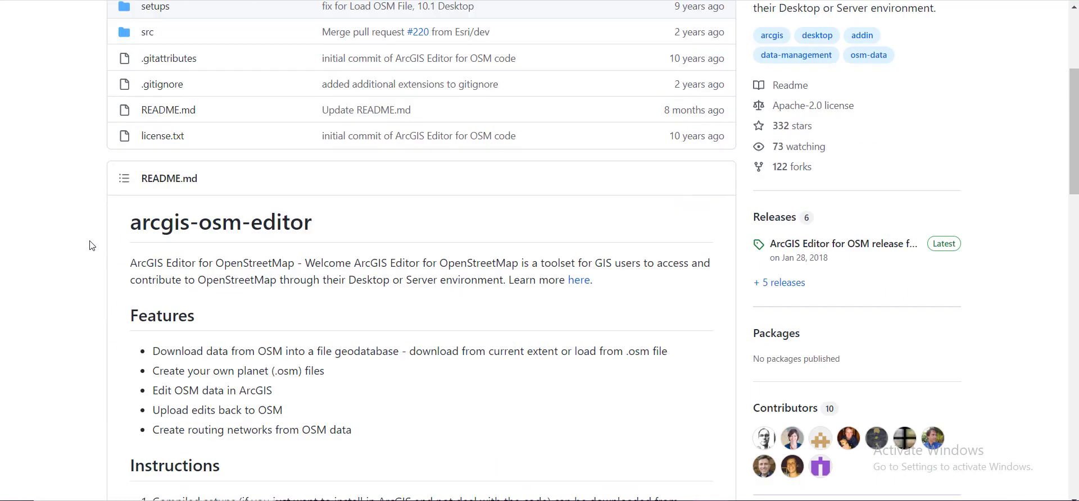
pyautogui.scroll(-3)
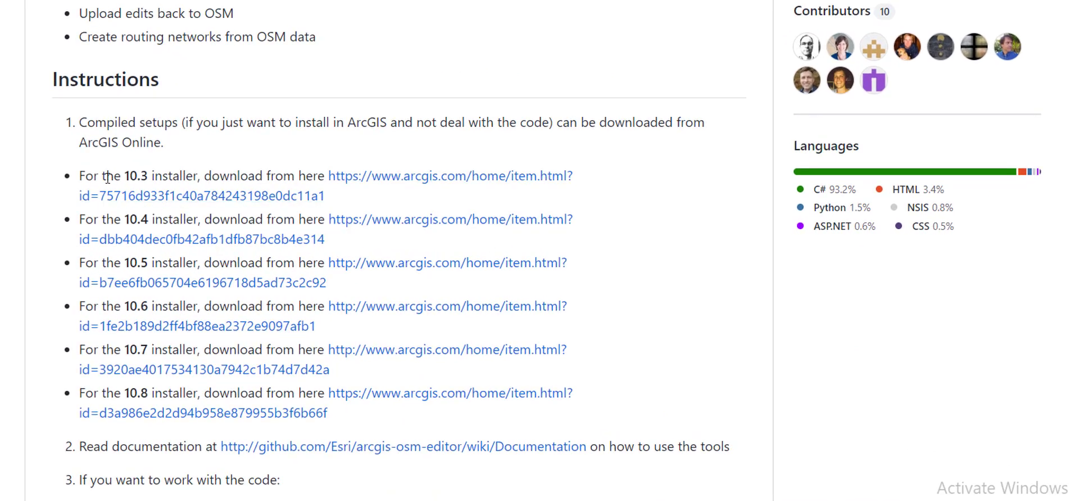
pyautogui.moveTo(287, 220)
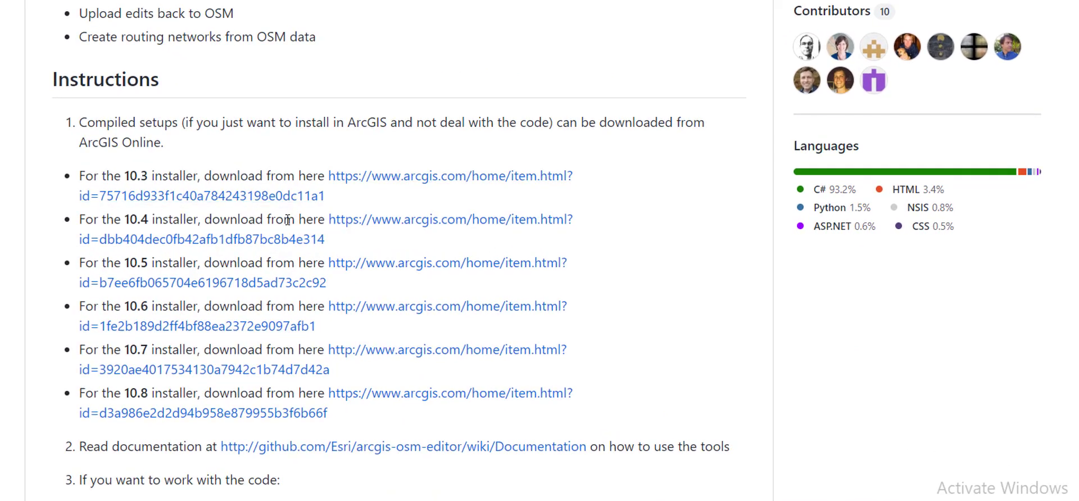
pyautogui.moveTo(127, 170)
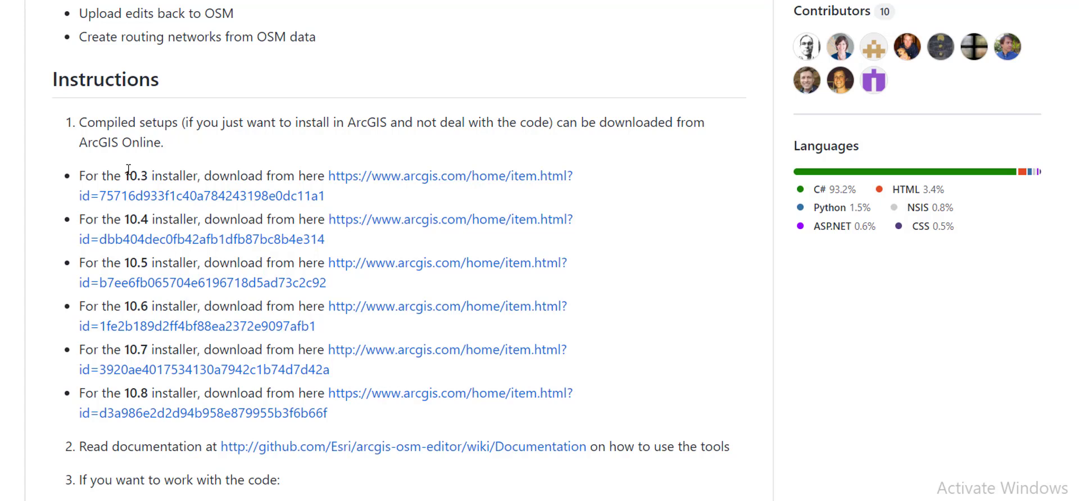
pyautogui.moveTo(137, 173)
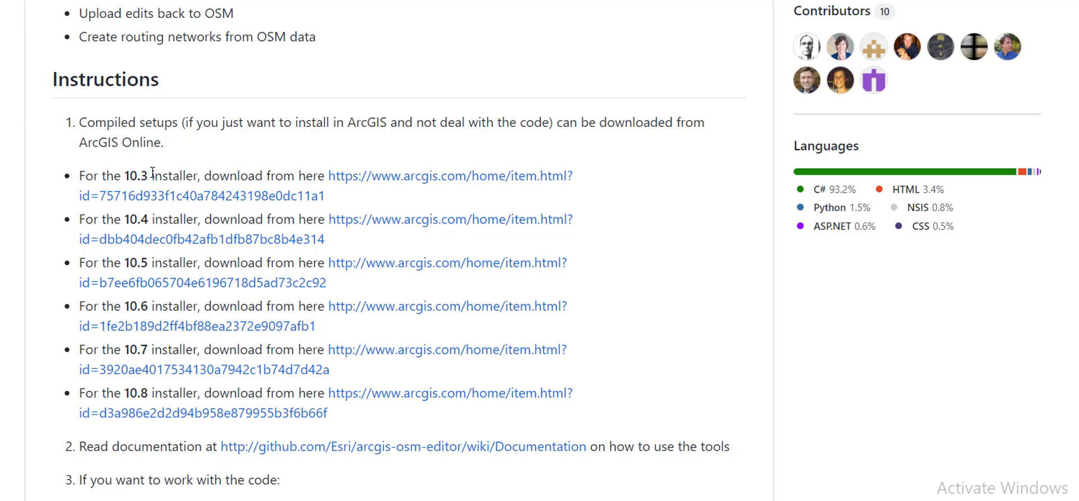
pyautogui.moveTo(154, 225)
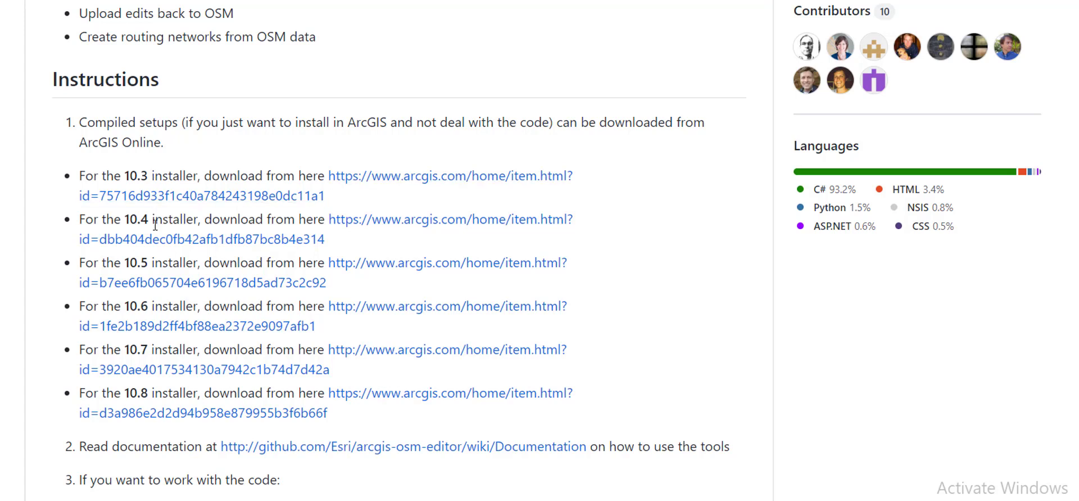
pyautogui.moveTo(383, 296)
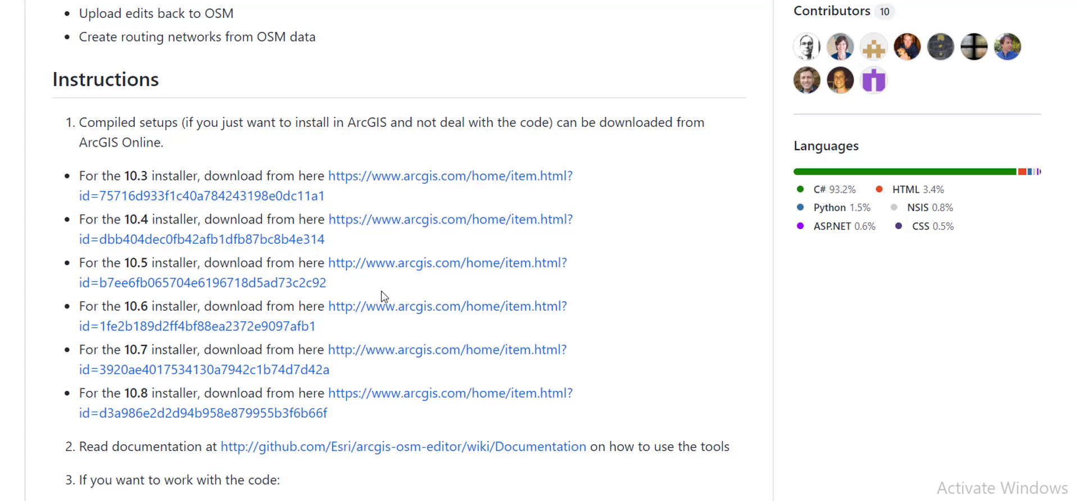
pyautogui.moveTo(386, 278)
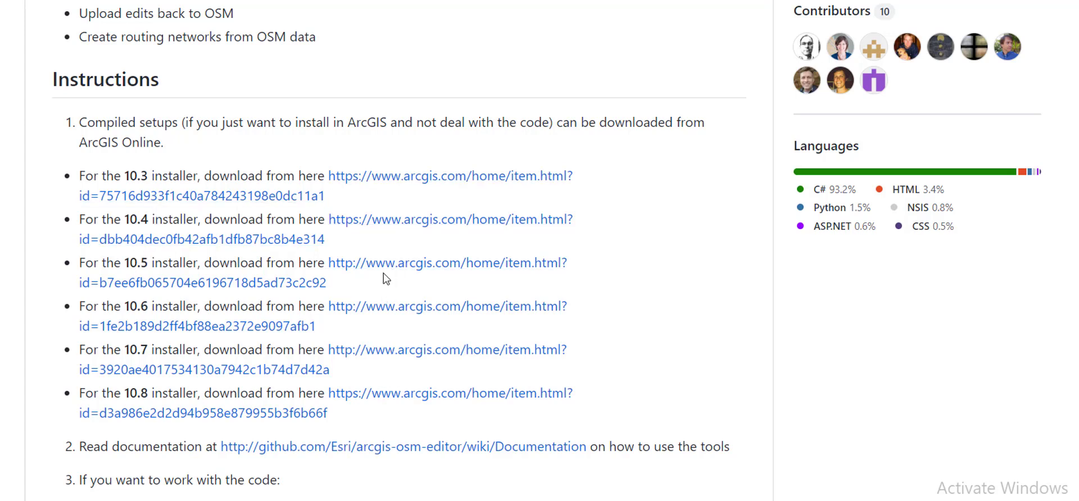
pyautogui.moveTo(381, 274)
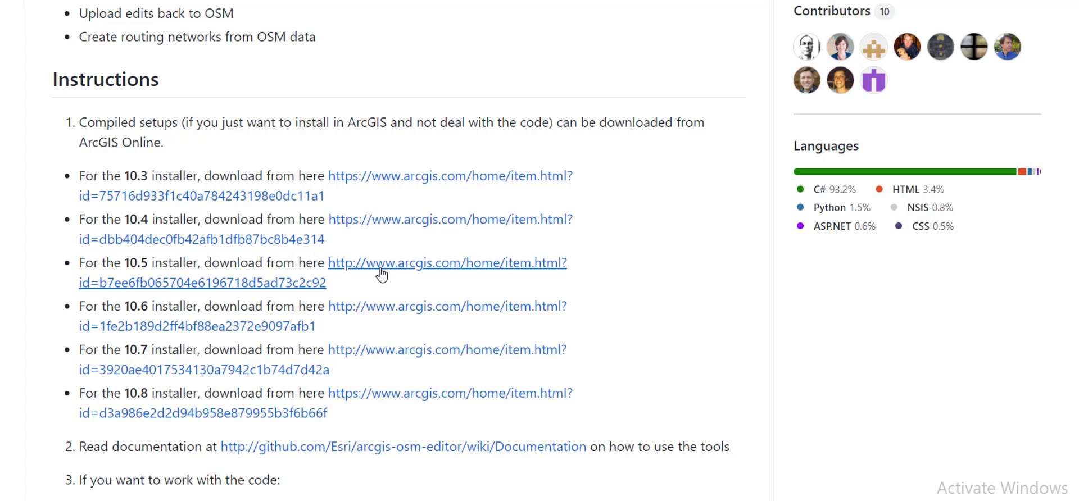
pyautogui.moveTo(389, 249)
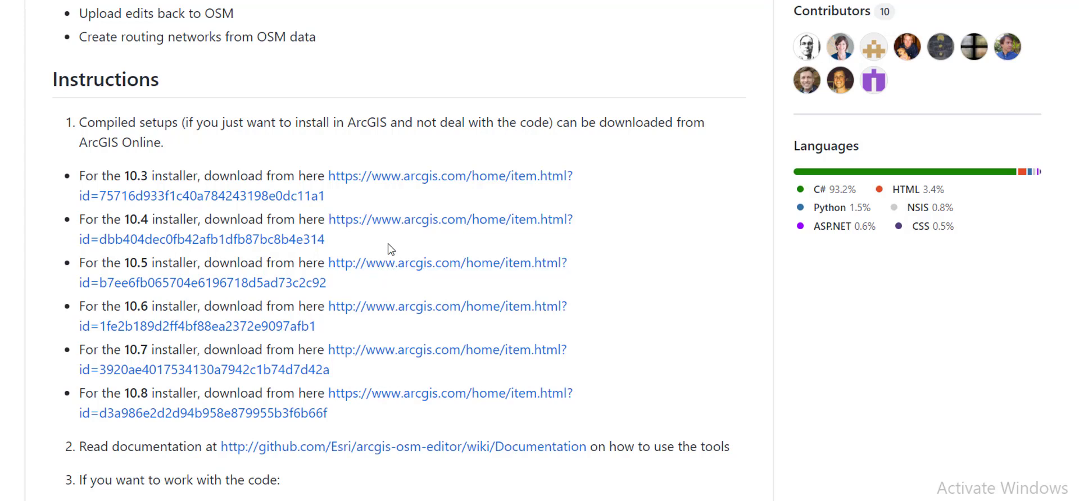
pyautogui.moveTo(150, 180)
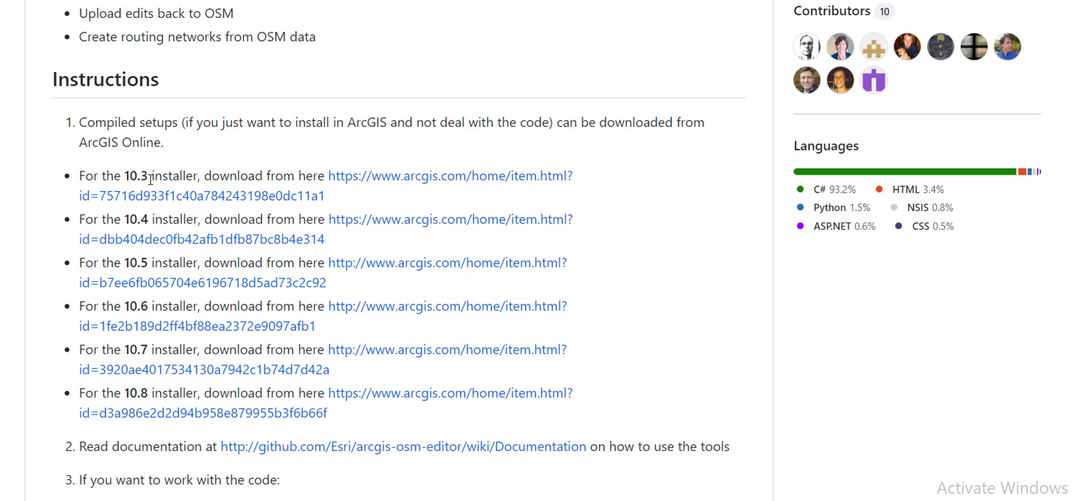
pyautogui.moveTo(439, 193)
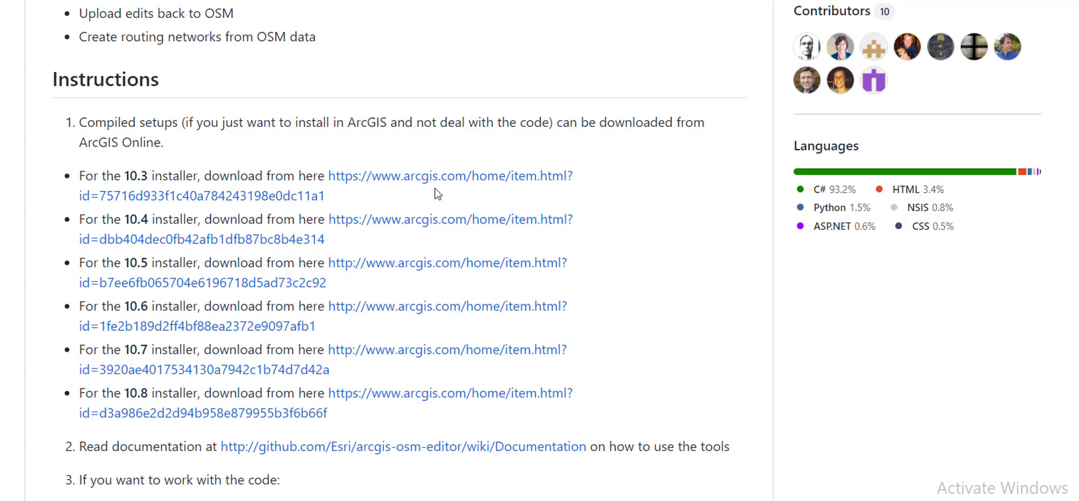
pyautogui.moveTo(424, 191)
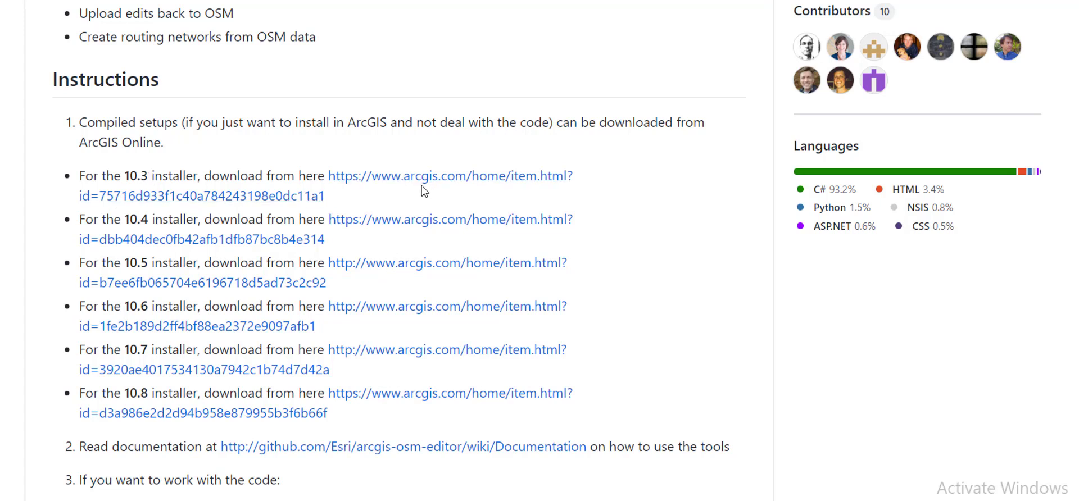
pyautogui.moveTo(189, 188)
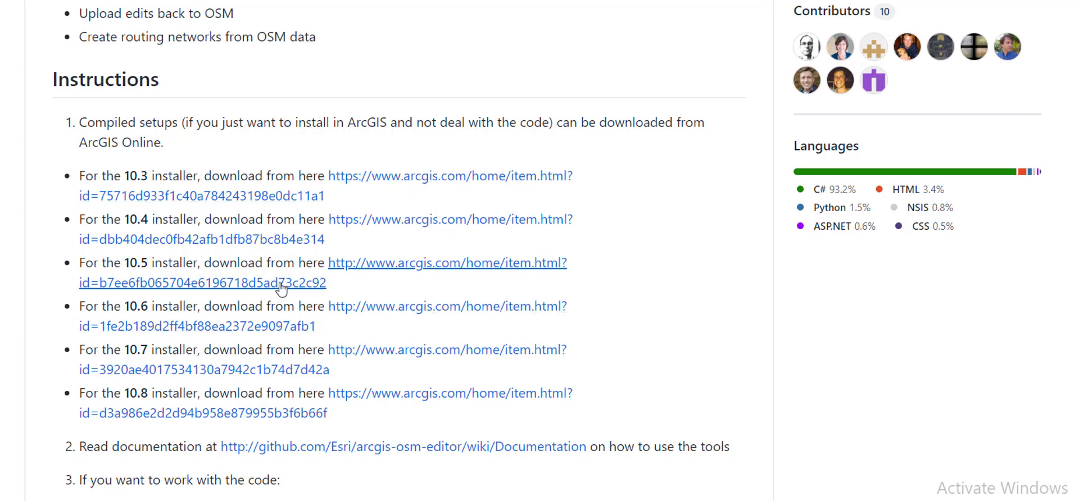
pyautogui.moveTo(537, 269)
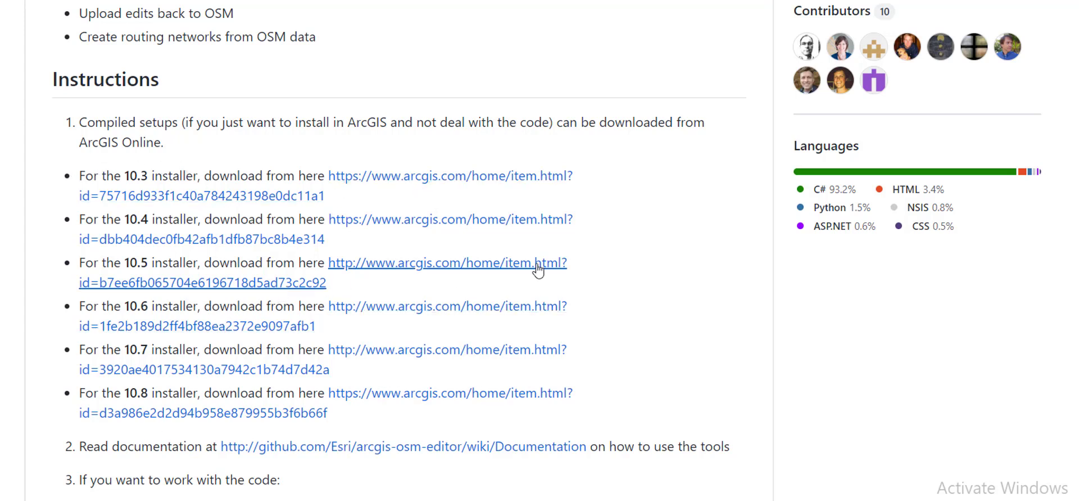
pyautogui.scroll(-3)
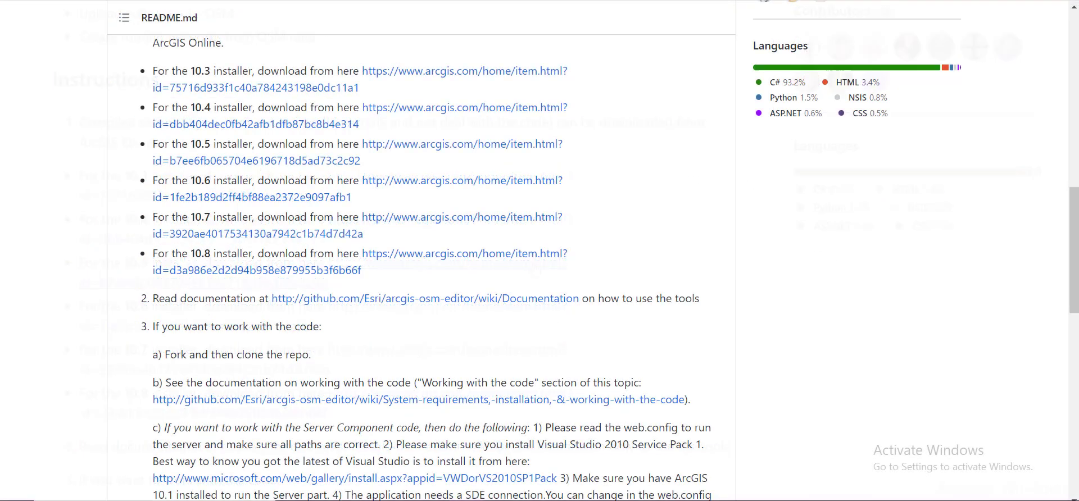
# Download the ArcGIS Editor for OSM 10.5.x Desktop ZIP from its ArcGIS Online item page
pyautogui.click(461, 144)
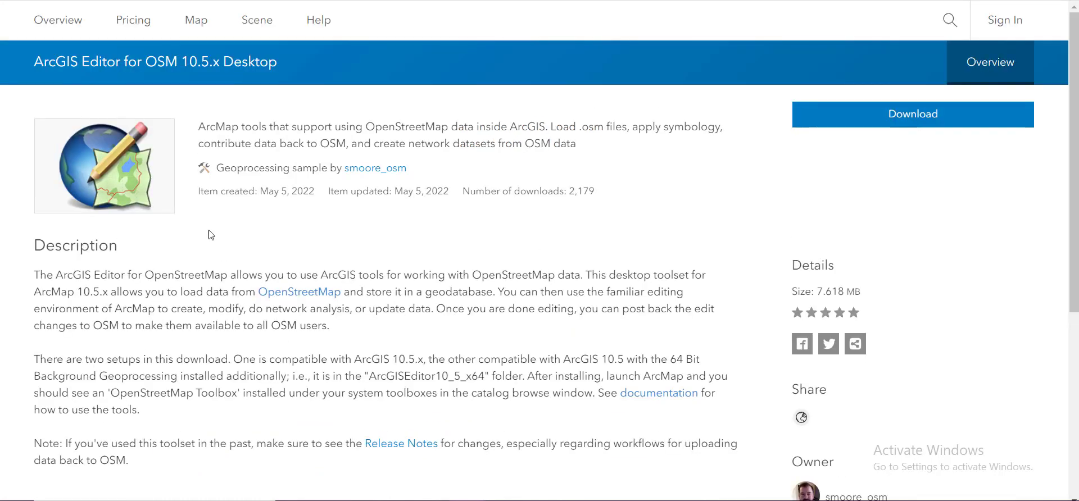
pyautogui.moveTo(240, 70)
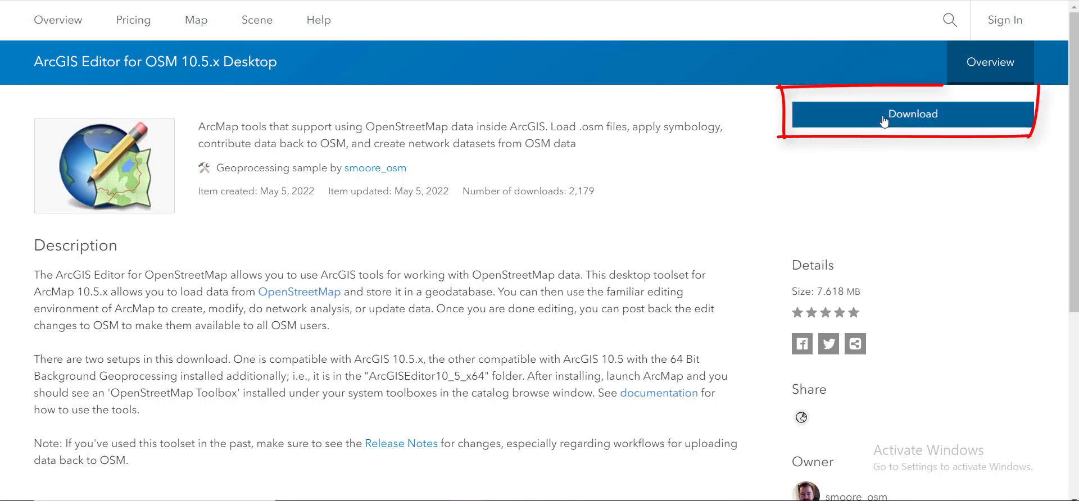
pyautogui.click(912, 114)
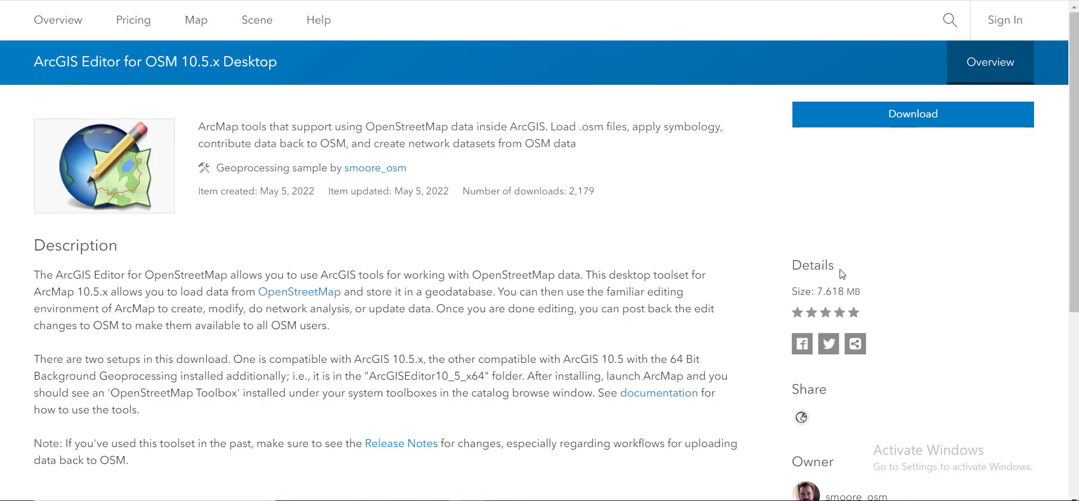
pyautogui.click(912, 114)
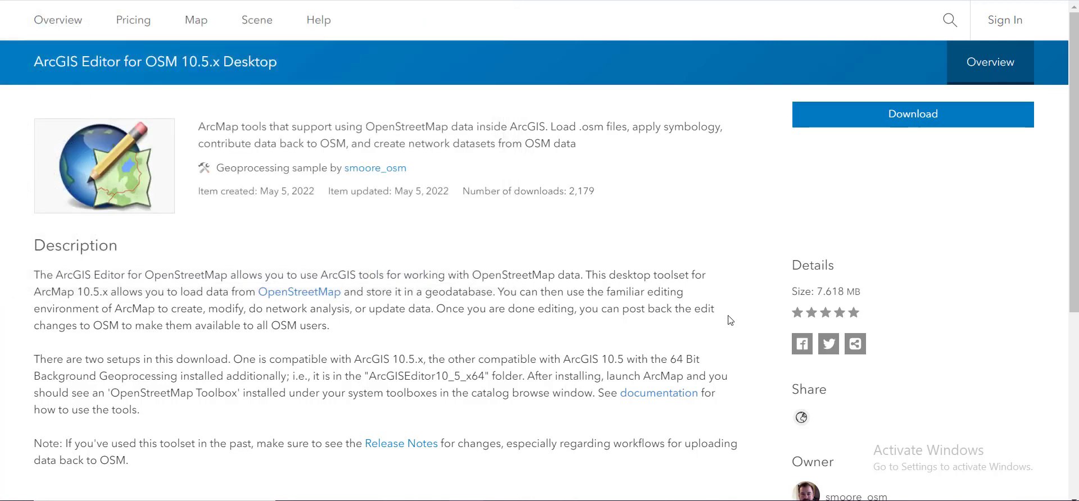
pyautogui.moveTo(727, 324)
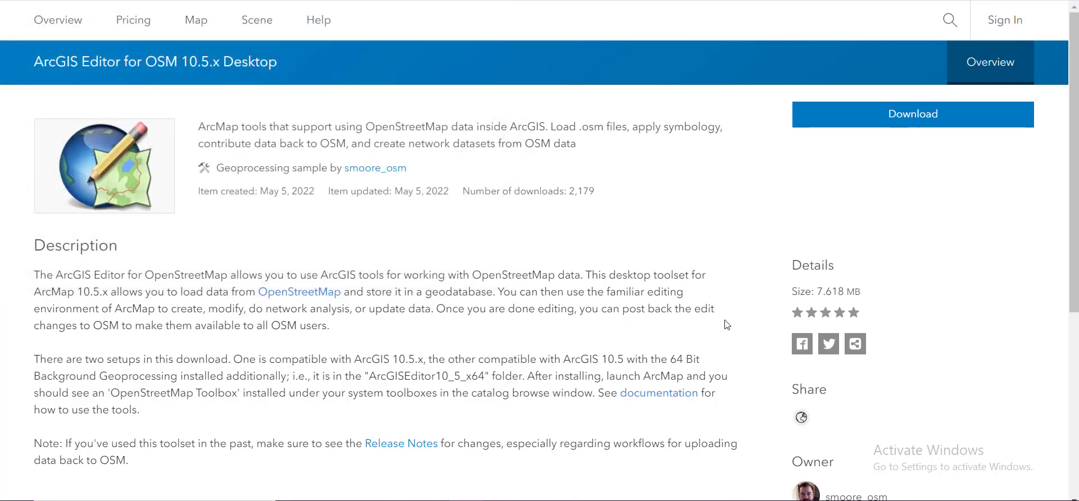
pyautogui.click(911, 114)
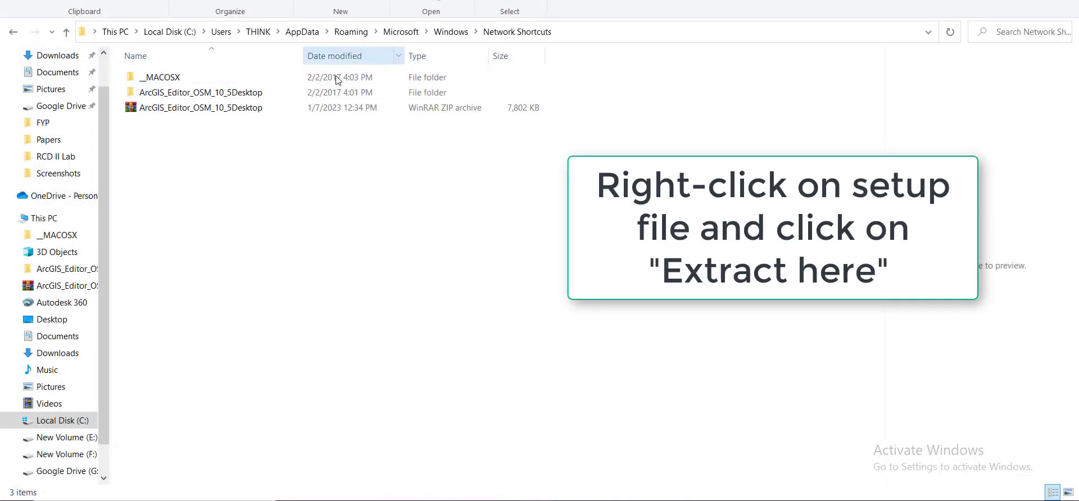
# Run setup from ArcGIS_Editor_OSM_10_5Desktop\ArcGISOSMEditor10_5_x64
pyautogui.doubleClick(200, 92)
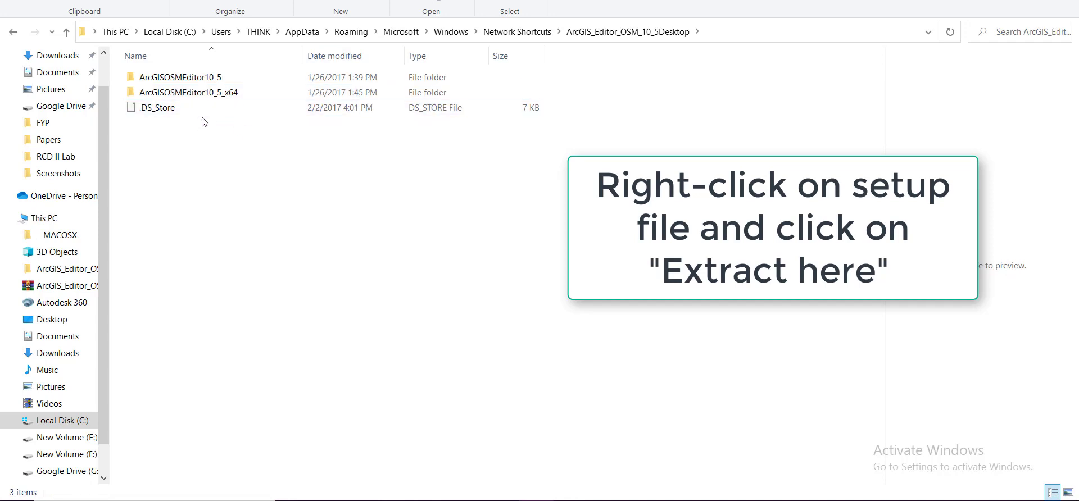
pyautogui.click(186, 92)
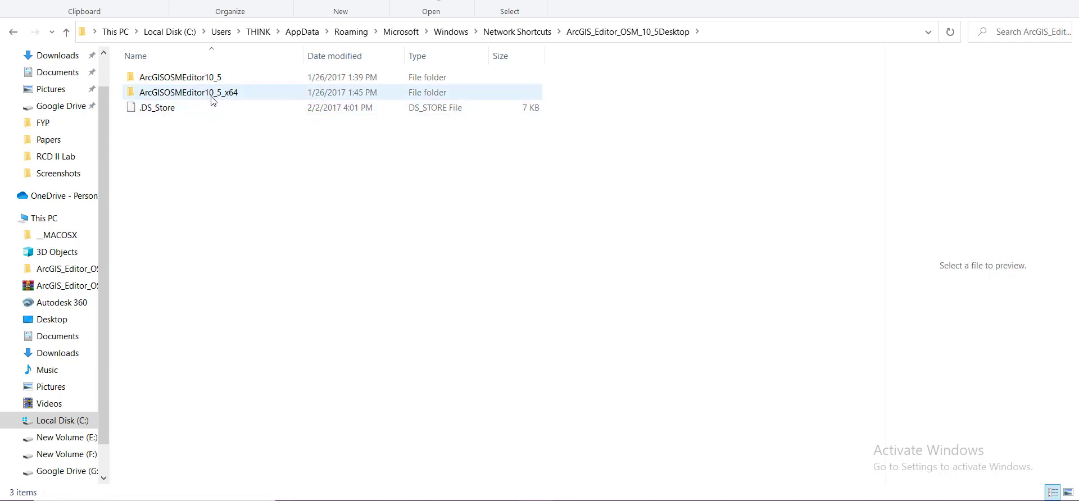
pyautogui.moveTo(235, 98)
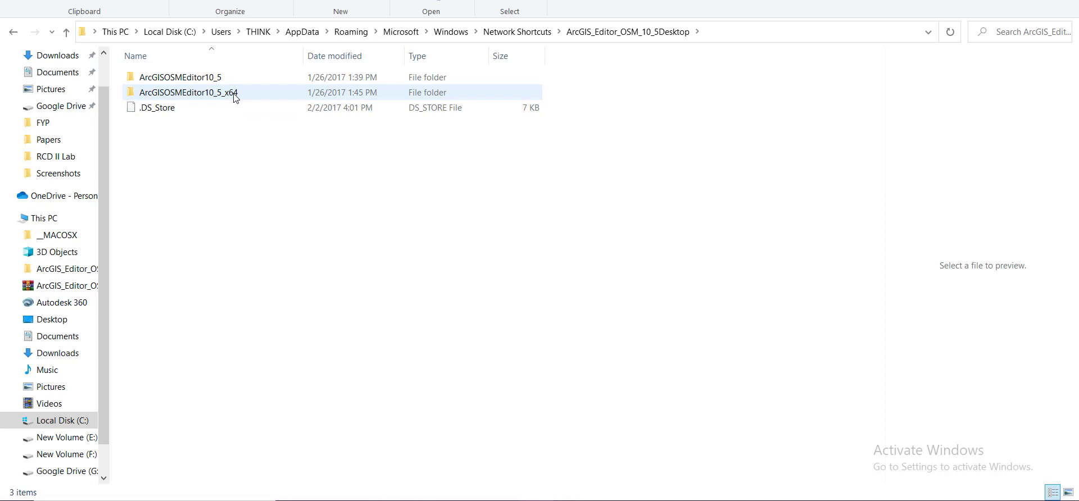
pyautogui.click(187, 93)
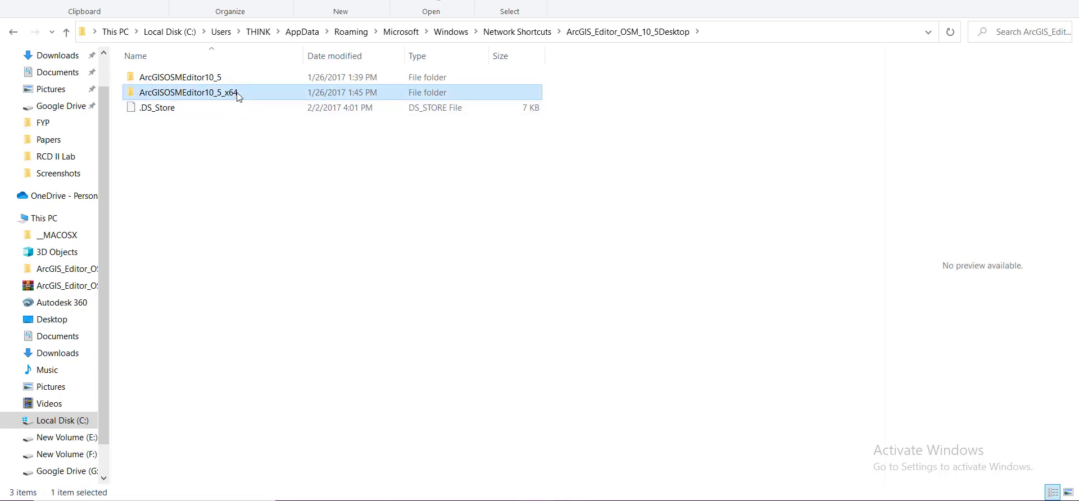
pyautogui.doubleClick(188, 92)
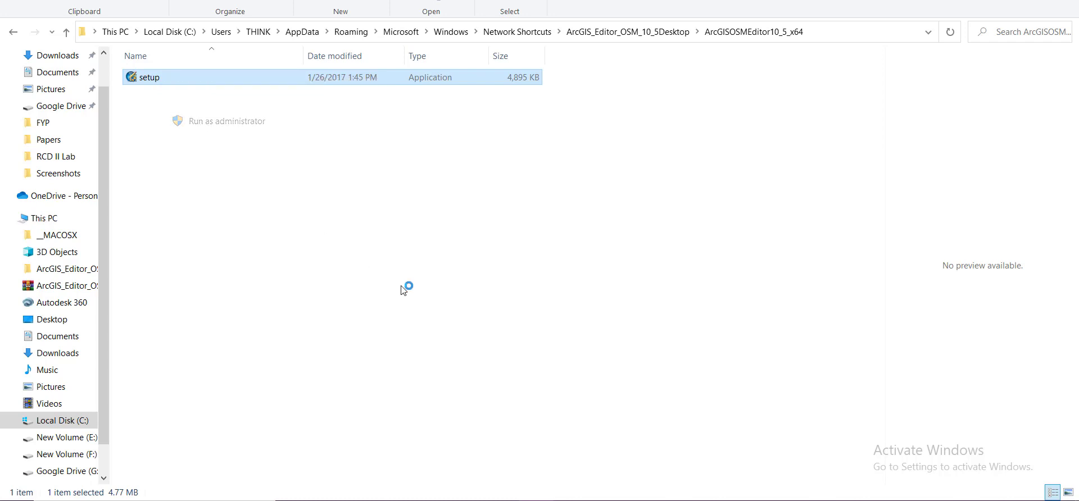
pyautogui.moveTo(509, 308)
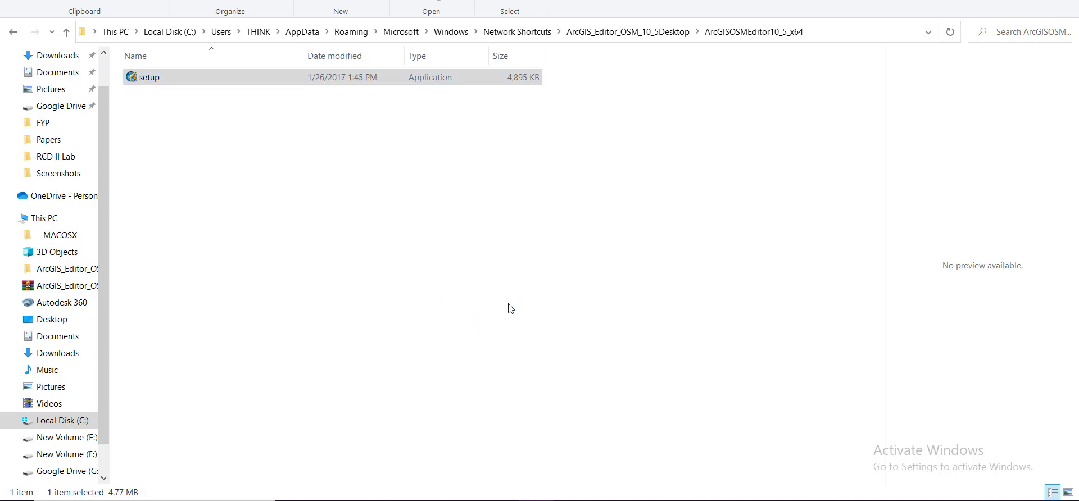
pyautogui.doubleClick(150, 77)
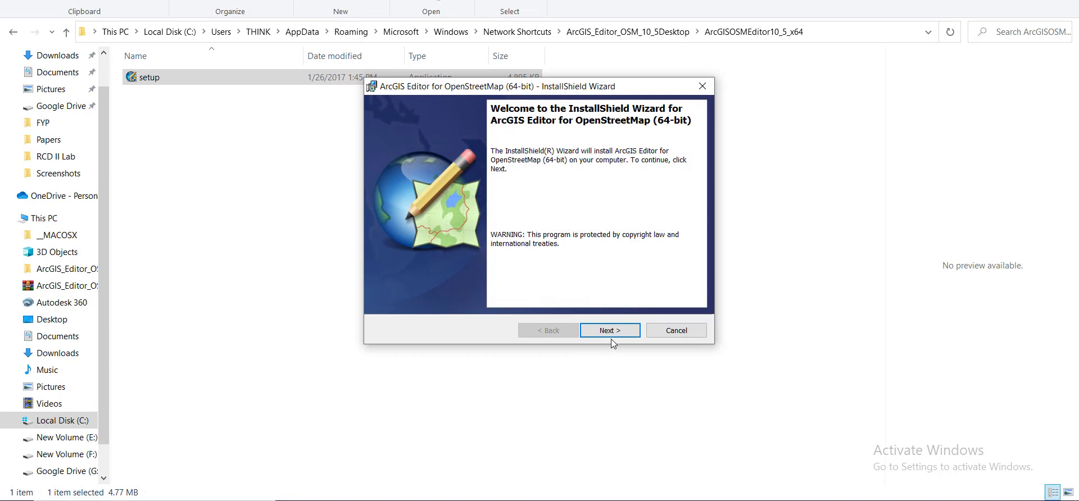
# Accept the license, install ArcGIS Editor for OpenStreetMap (64-bit) and finish the wizard
pyautogui.click(608, 330)
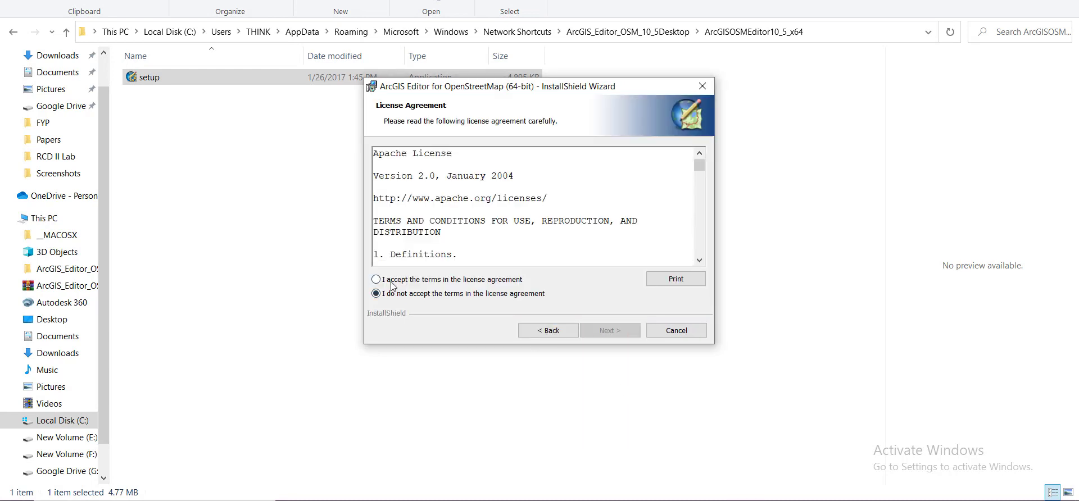
pyautogui.click(608, 329)
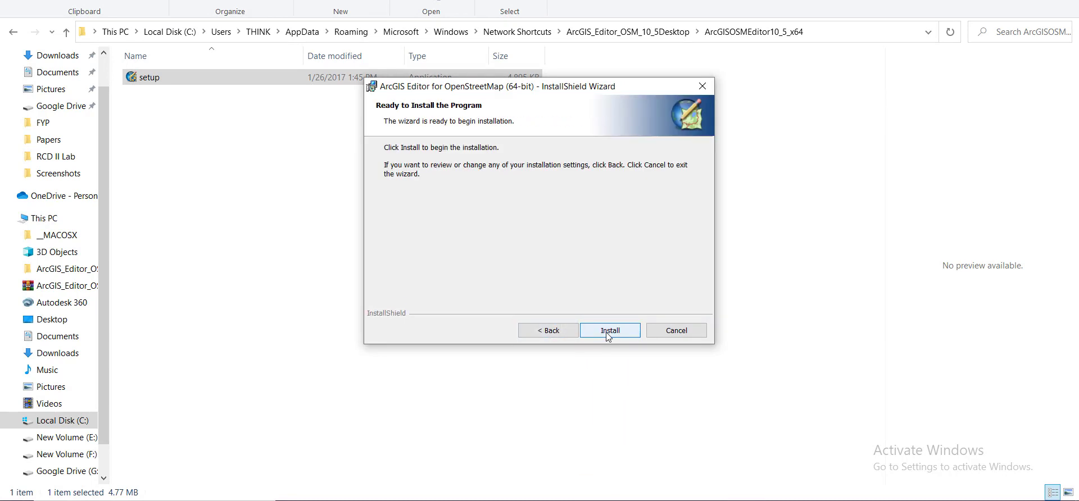
pyautogui.click(608, 330)
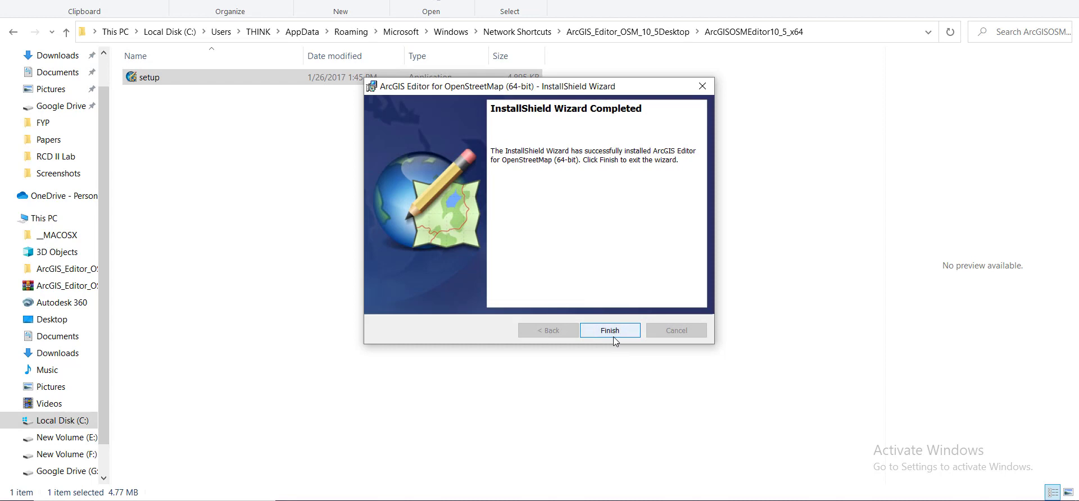
pyautogui.click(609, 330)
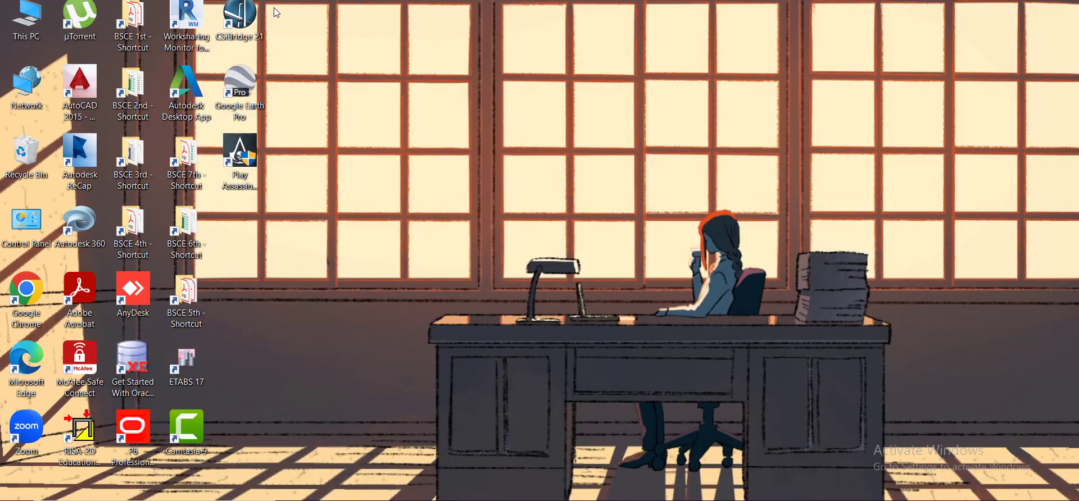
pyautogui.moveTo(400, 117)
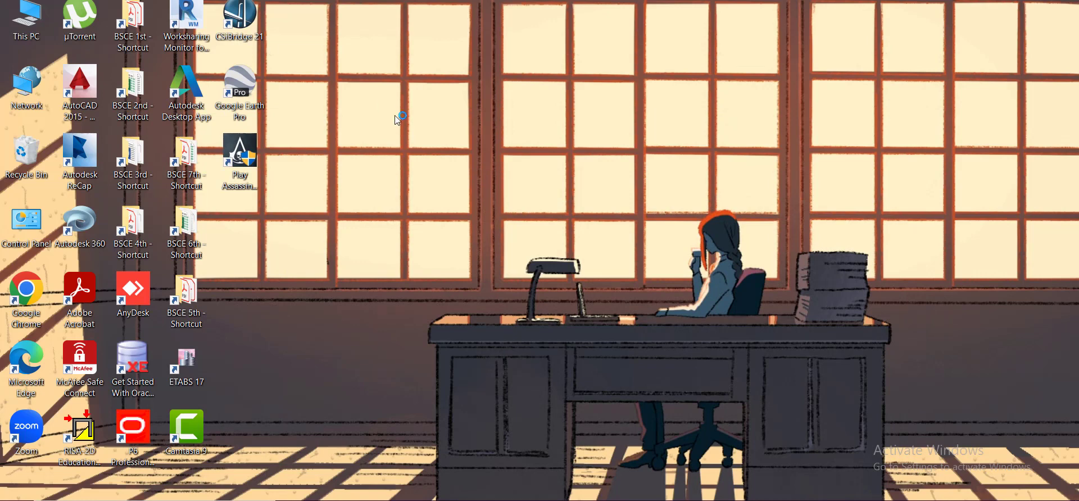
pyautogui.moveTo(606, 429)
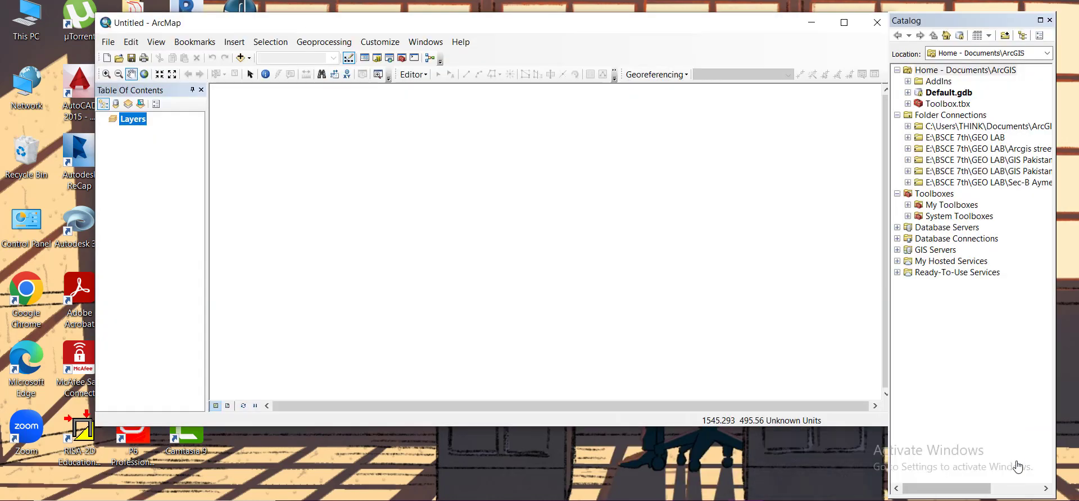
pyautogui.moveTo(401, 58)
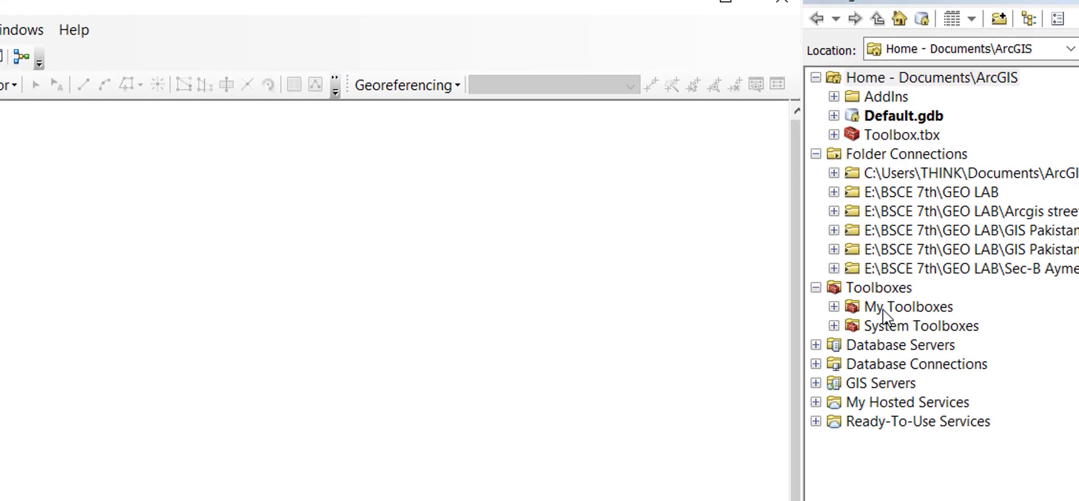
# Expand System Toolboxes in the Catalog and locate OpenStreetMap Toolbox.tbx
pyautogui.click(909, 307)
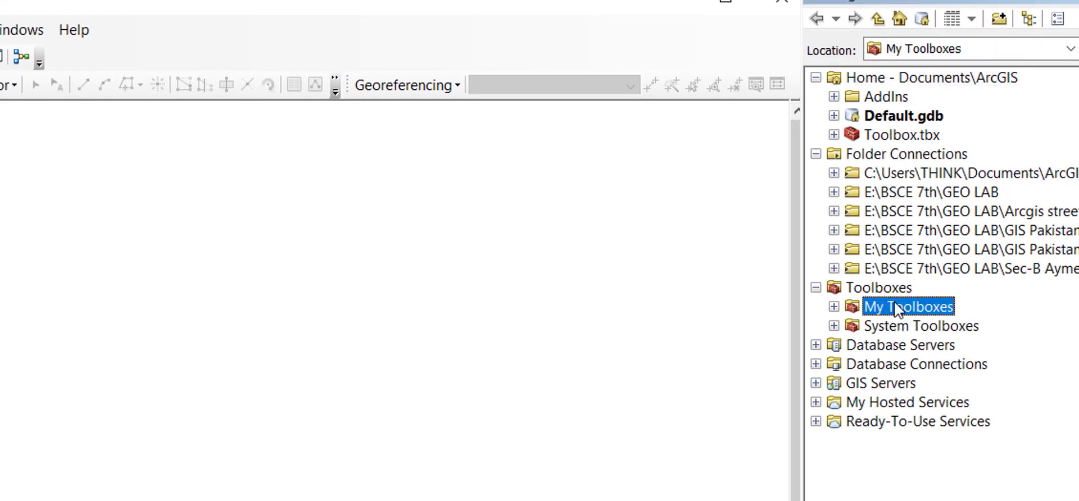
pyautogui.click(920, 326)
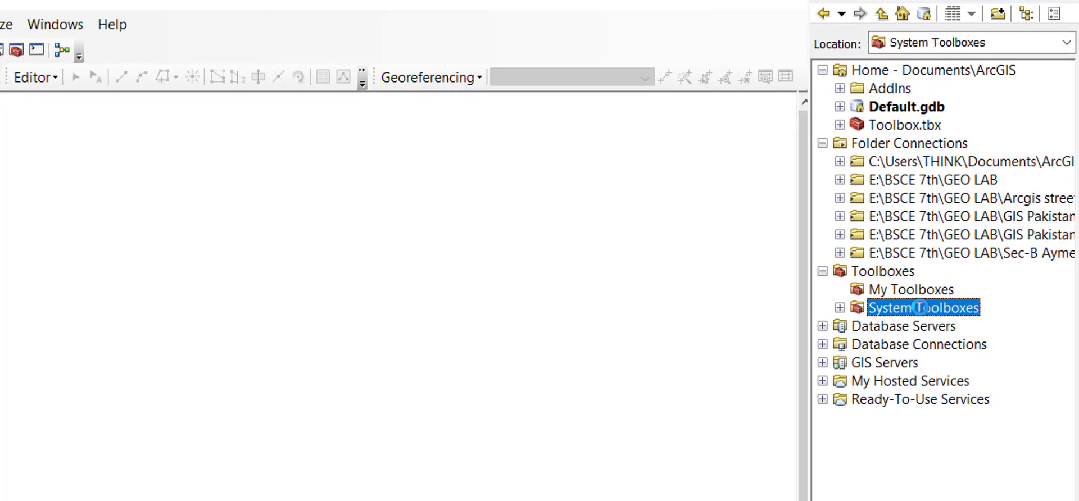
pyautogui.click(840, 308)
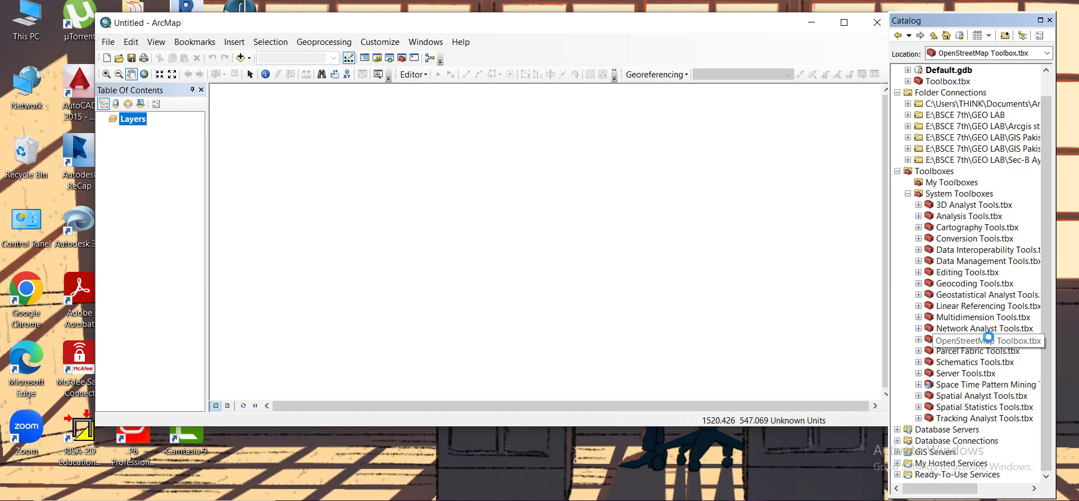
pyautogui.click(1048, 20)
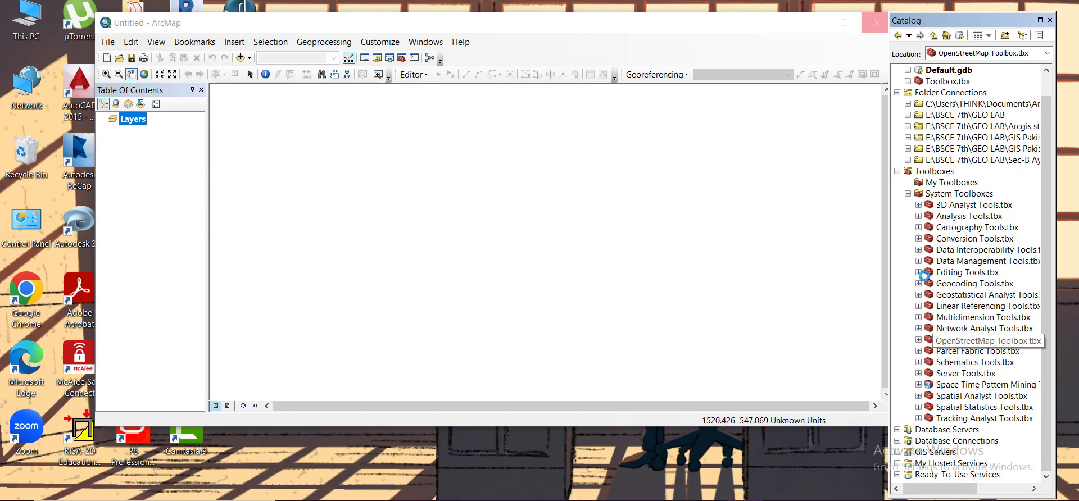
pyautogui.moveTo(925, 338)
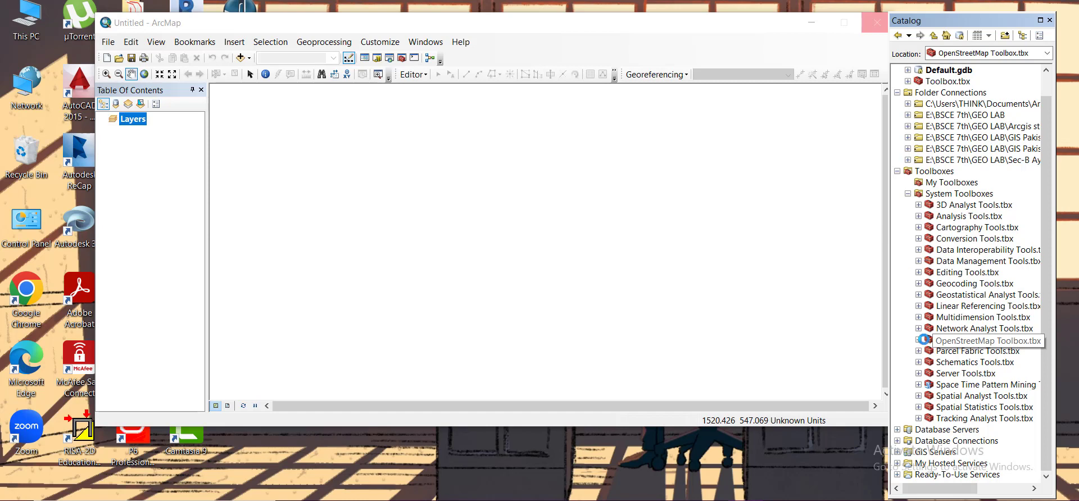